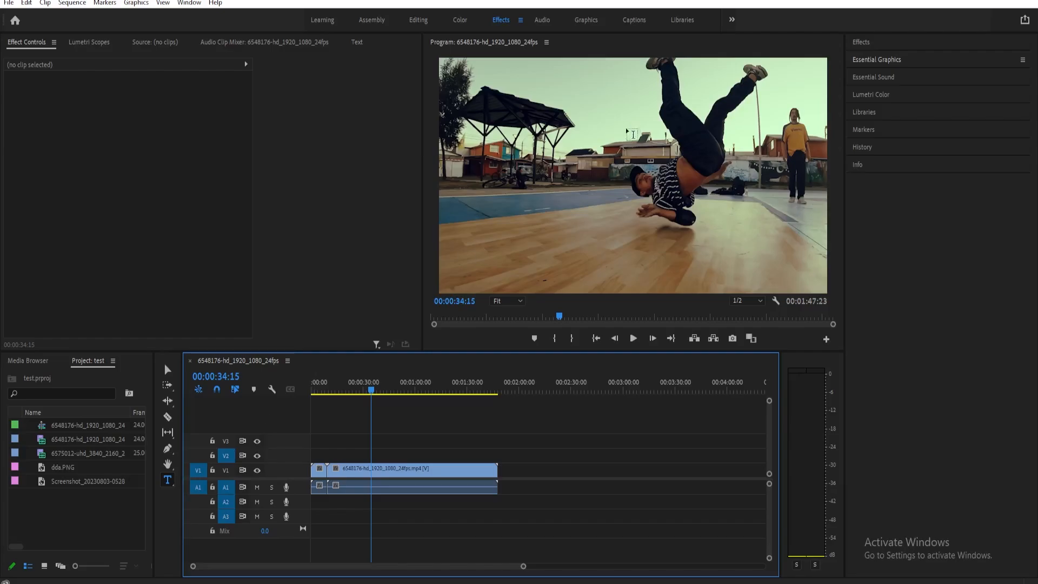
mouse_move(168, 482)
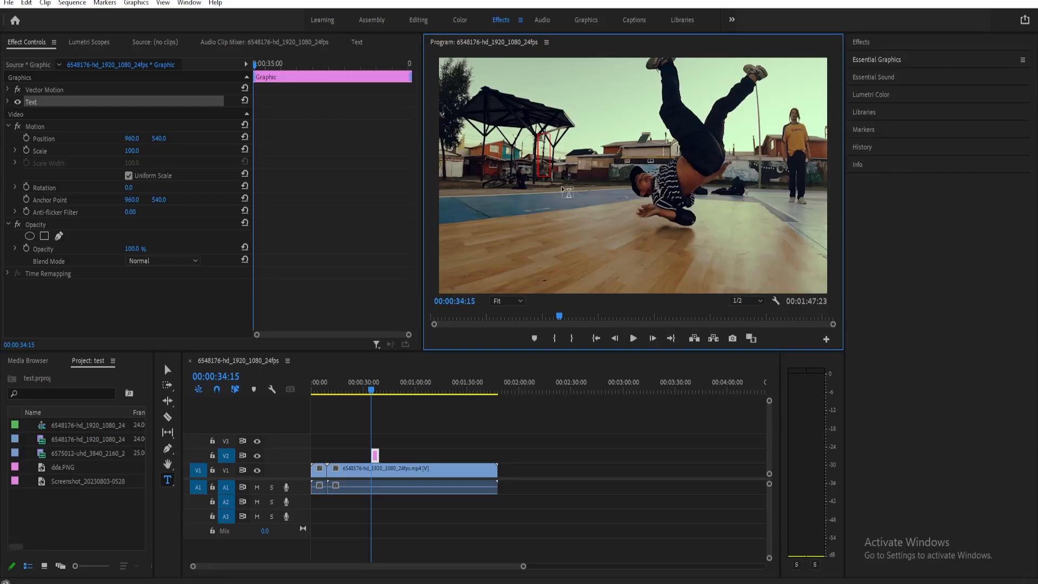
Create a text graphic in the Program Monitor reading 'Title Reveal'.
text(Tit)
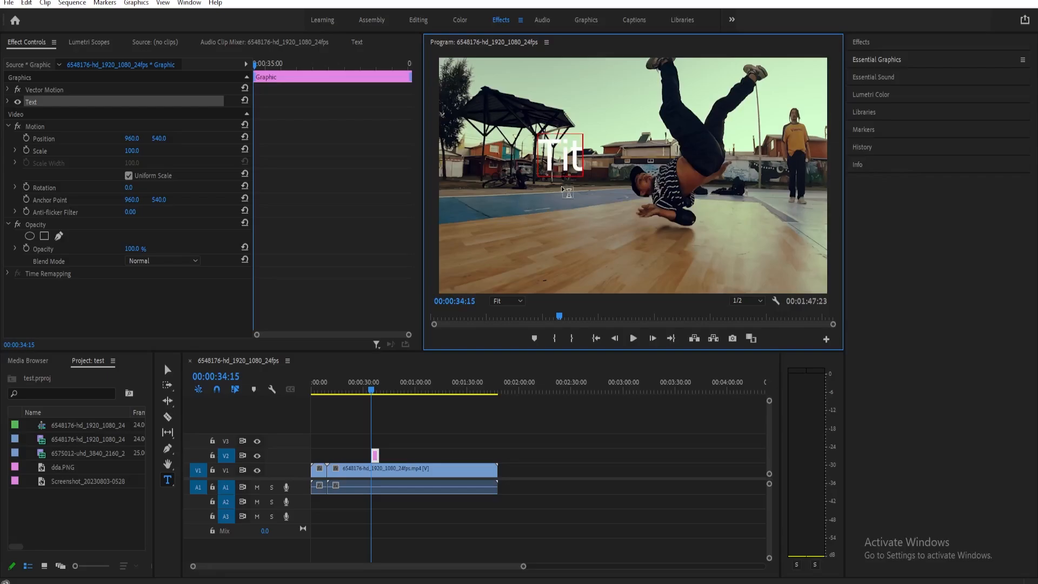
text(Title Rec)
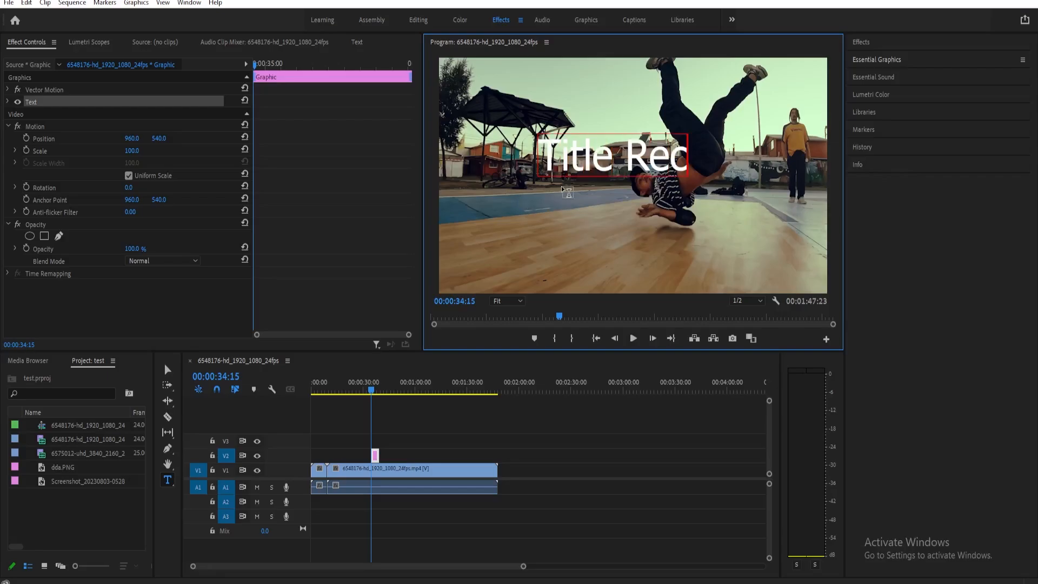
text(eveal)
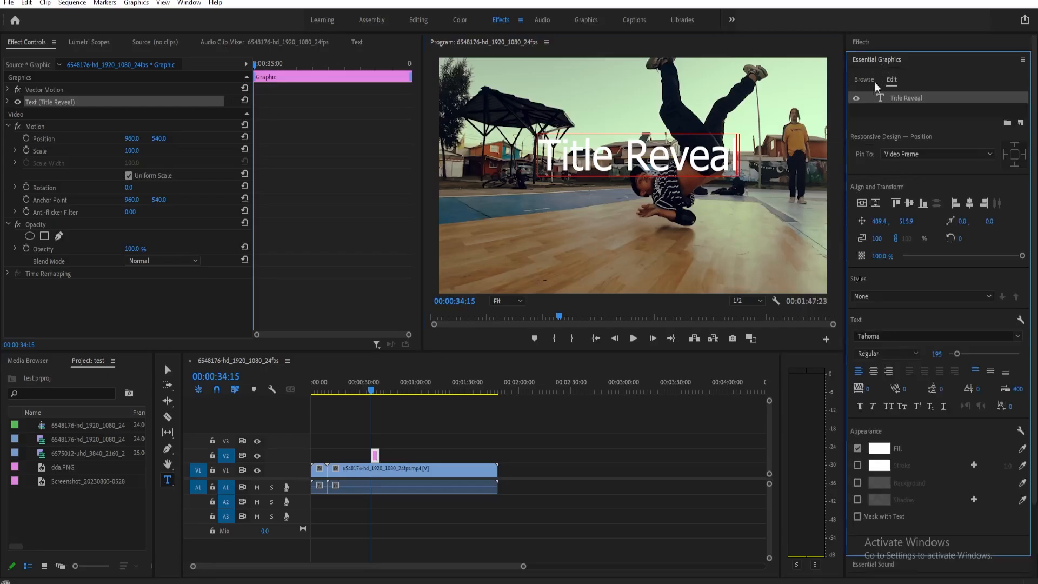
mouse_move(700, 195)
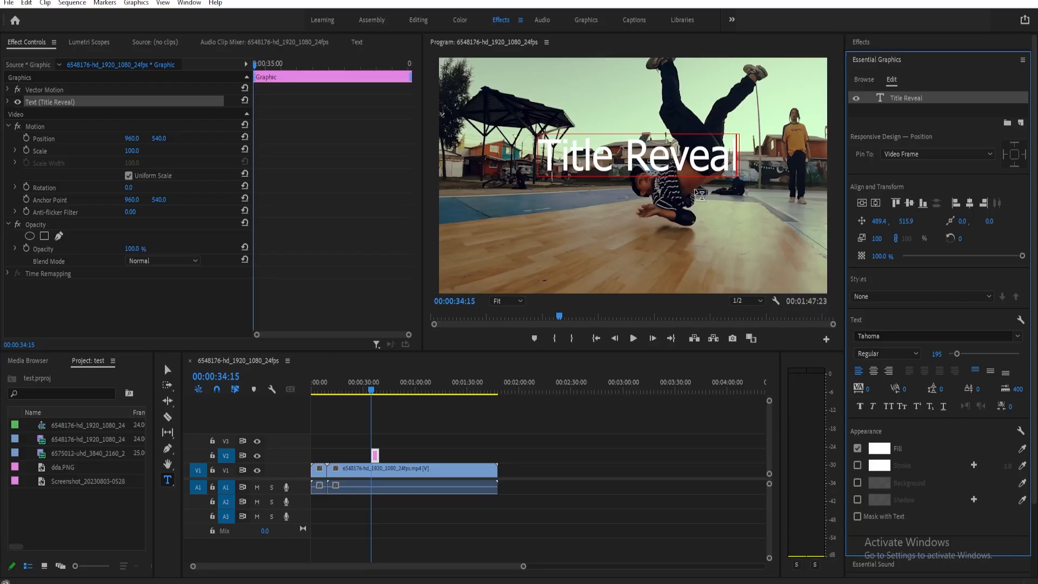
mouse_move(911, 204)
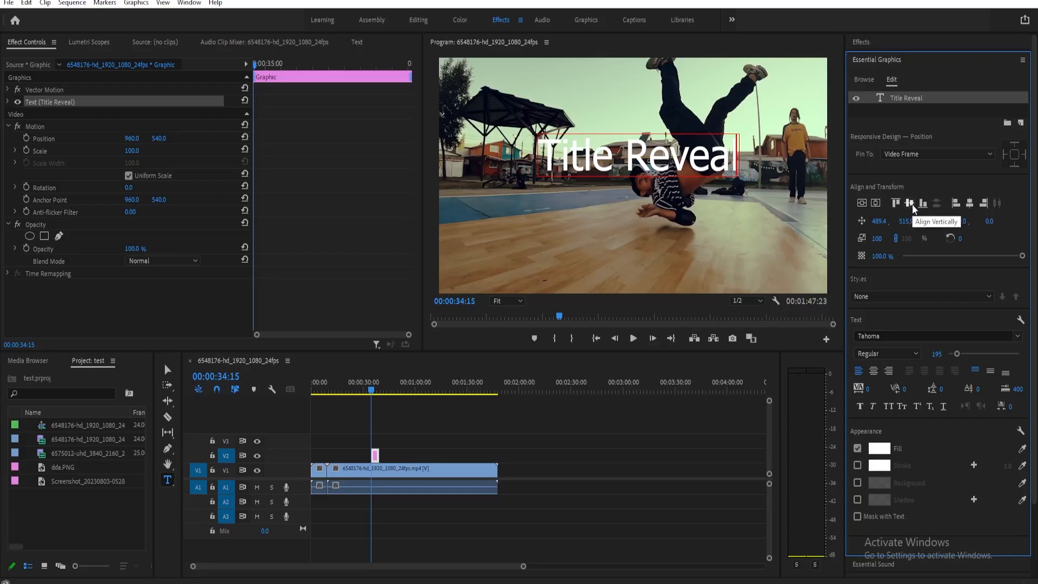
Align the title vertically and horizontally, testing the font size and returning it to 195.
click(911, 203)
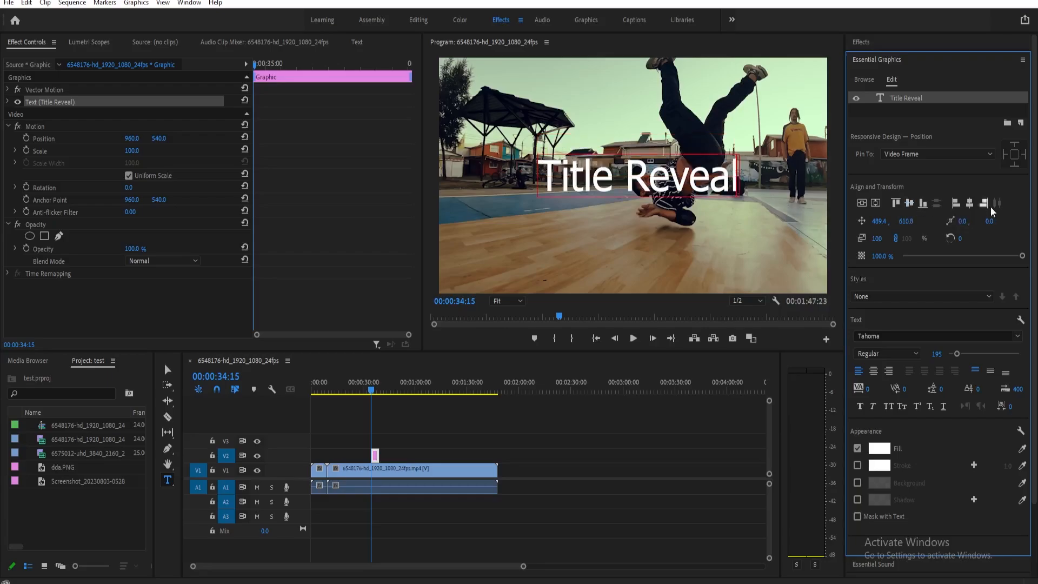
mouse_move(984, 202)
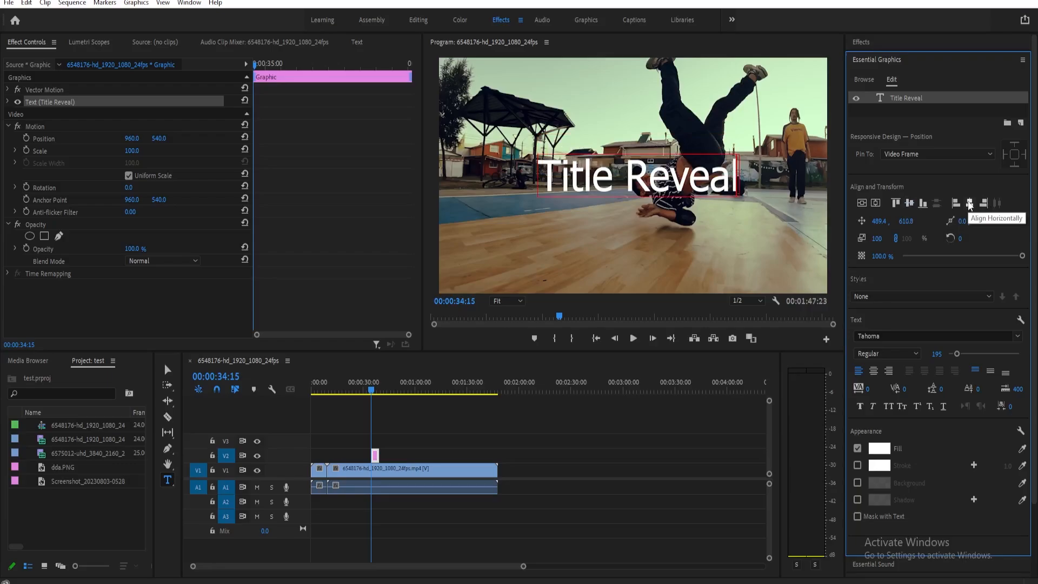
click(967, 203)
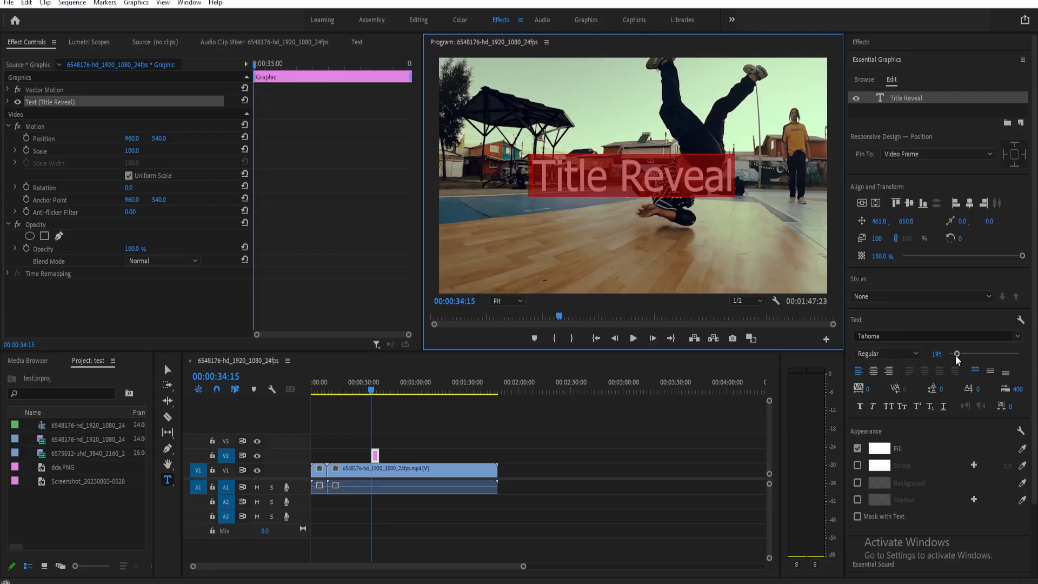
mouse_move(959, 358)
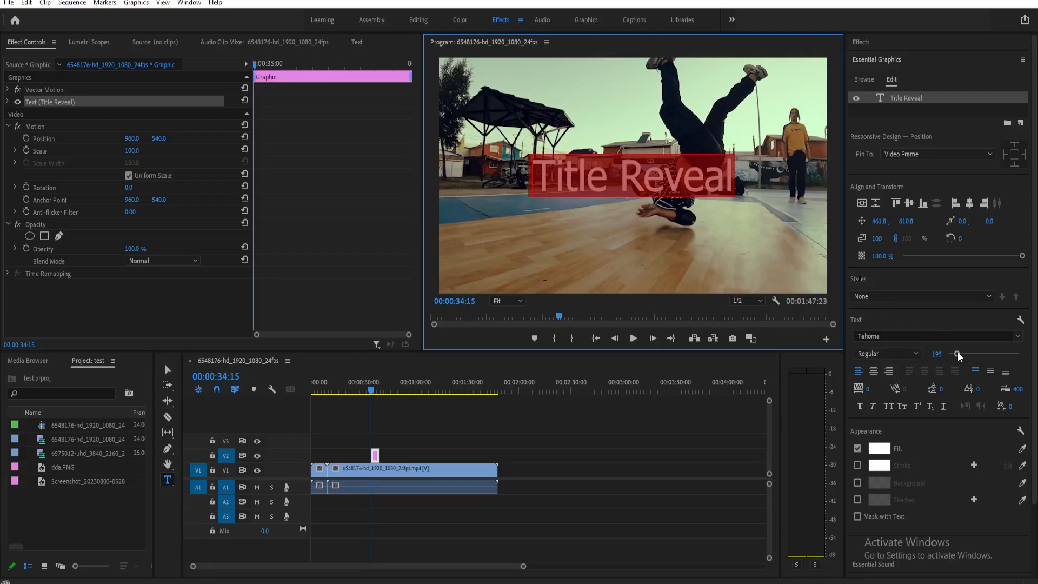
drag(955, 353, 964, 353)
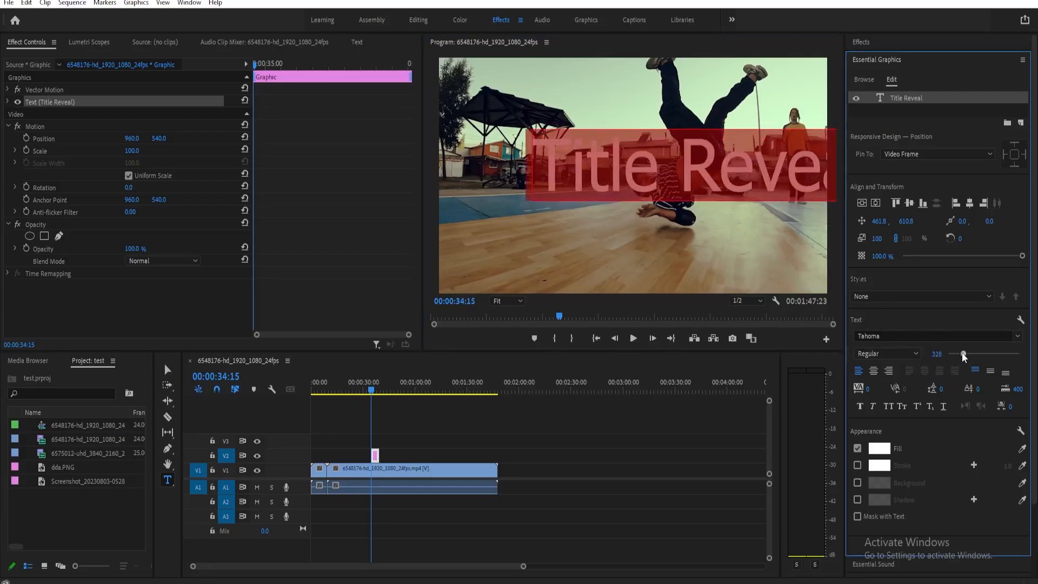
drag(964, 354, 920, 354)
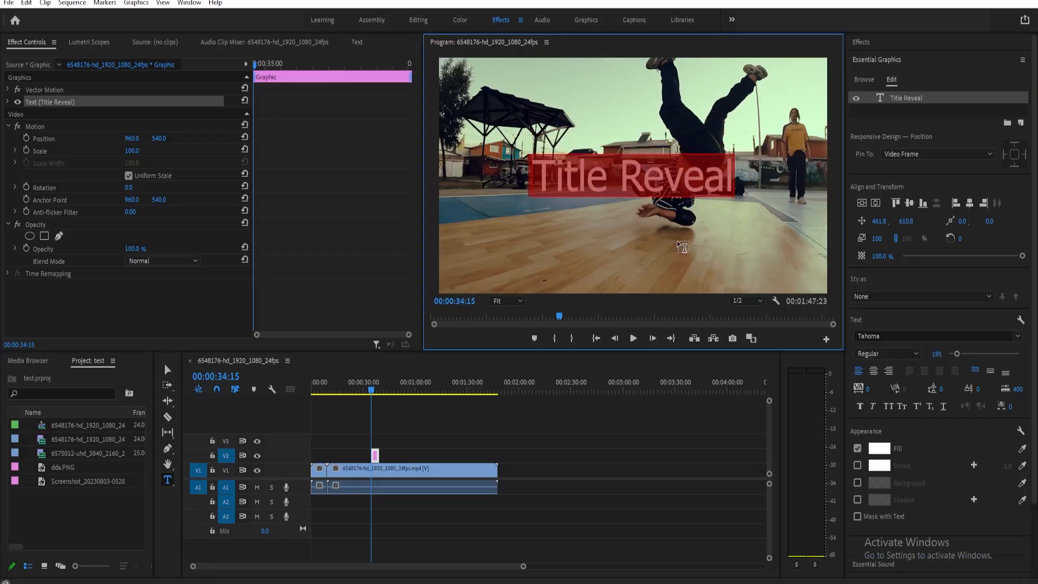
mouse_move(688, 261)
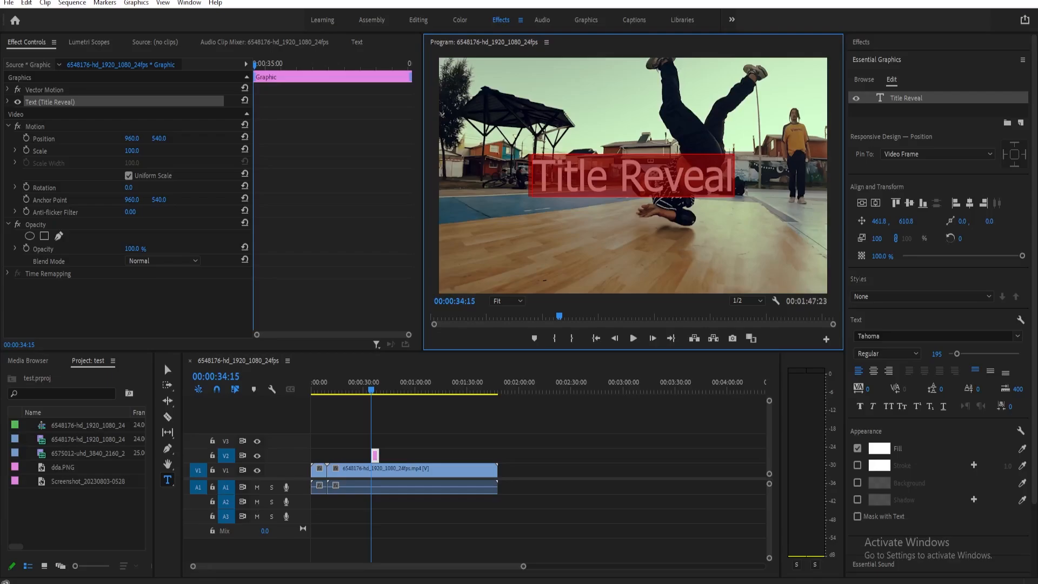
mouse_move(603, 369)
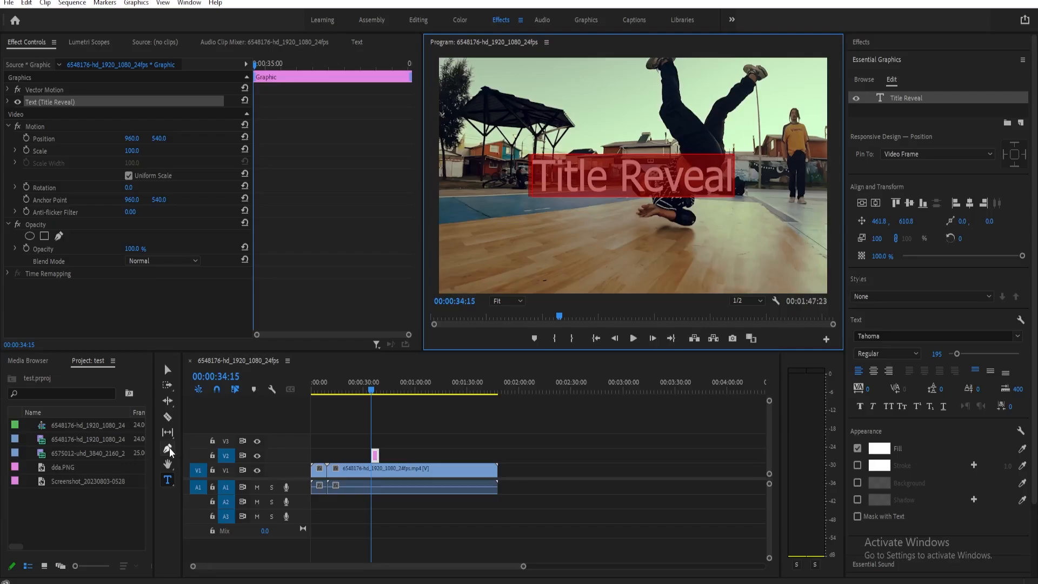
Draw a rectangle over the title with the Rectangle Tool and enable Mask with Shape.
click(168, 447)
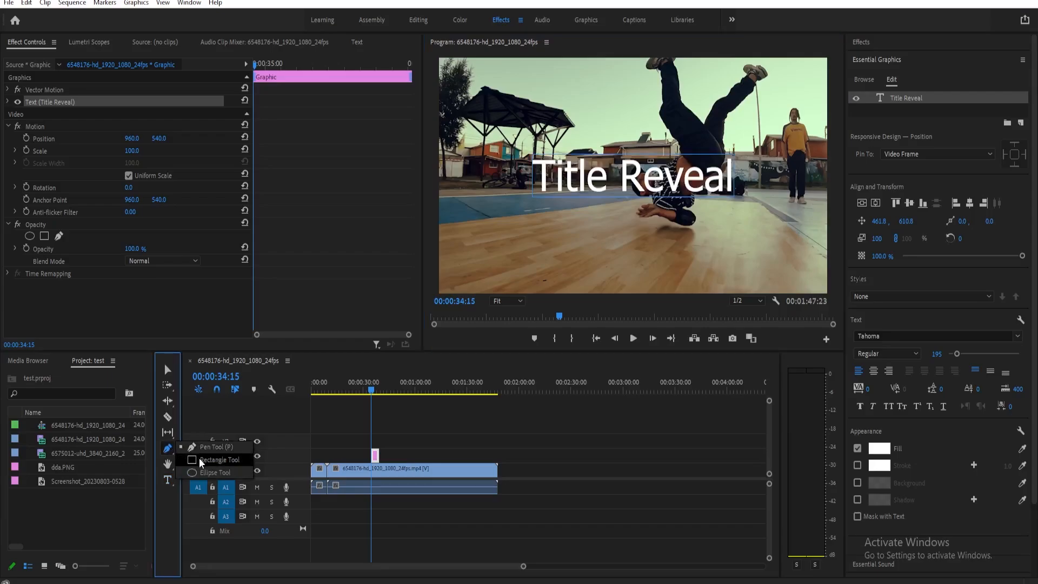
click(218, 460)
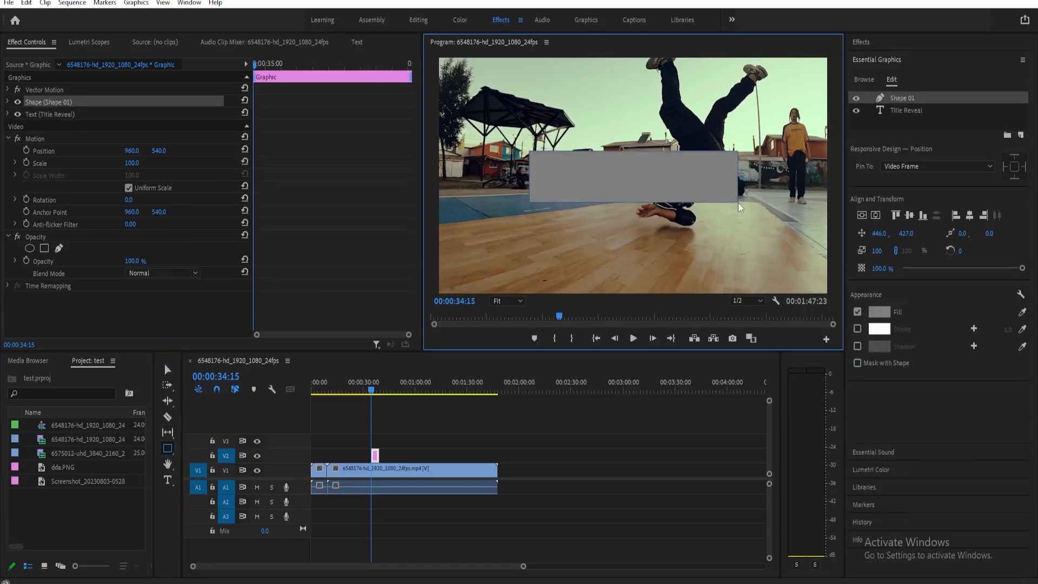
drag(740, 207, 737, 204)
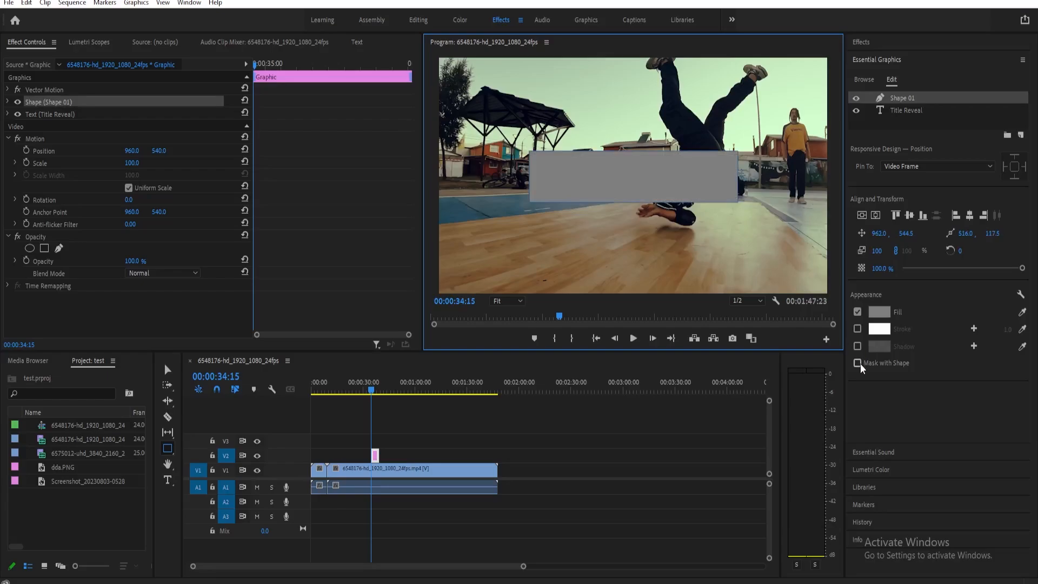
click(859, 364)
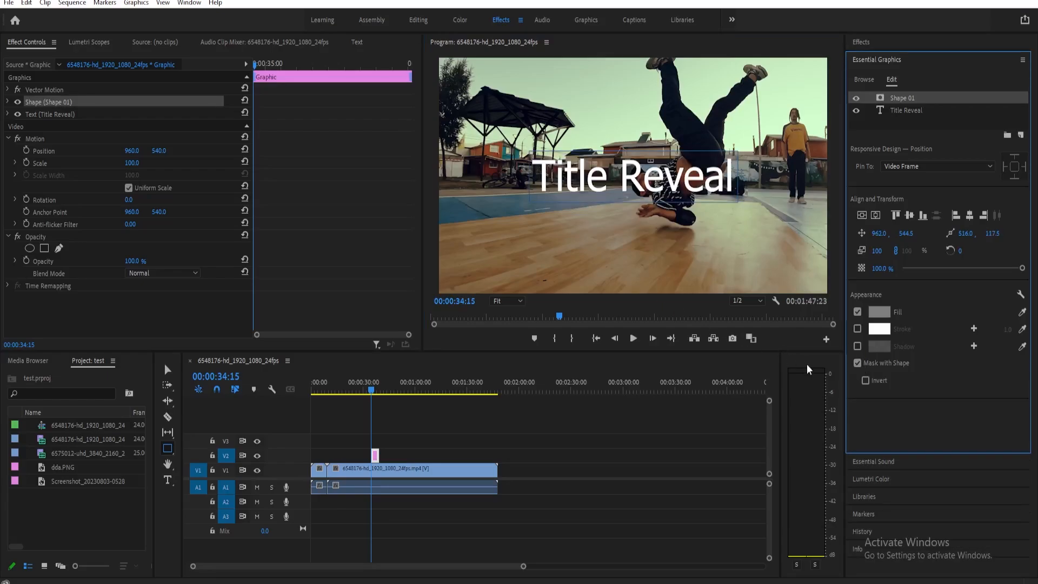
mouse_move(633, 287)
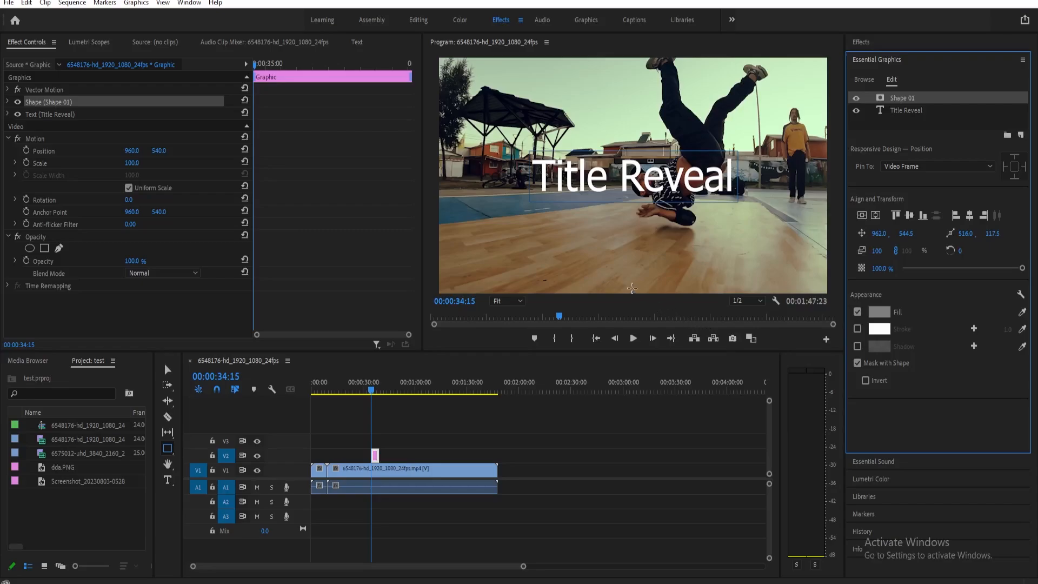
mouse_move(38, 57)
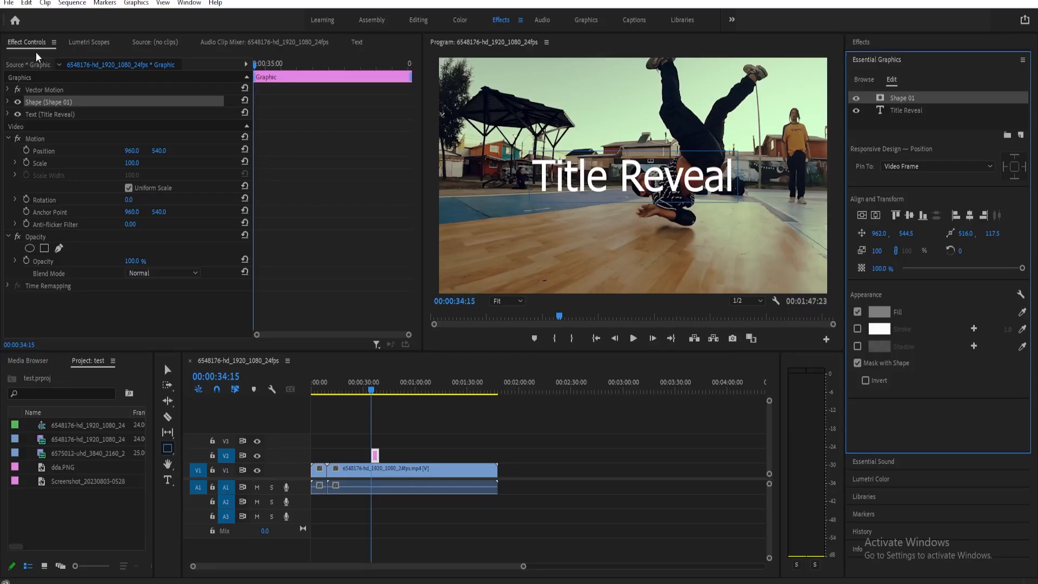
mouse_move(34, 119)
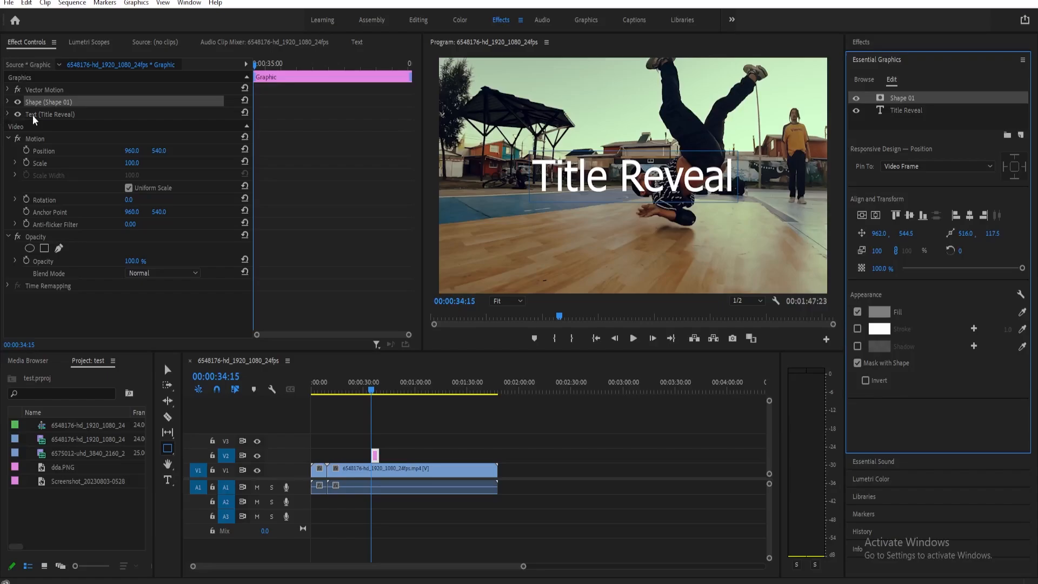
mouse_move(7, 119)
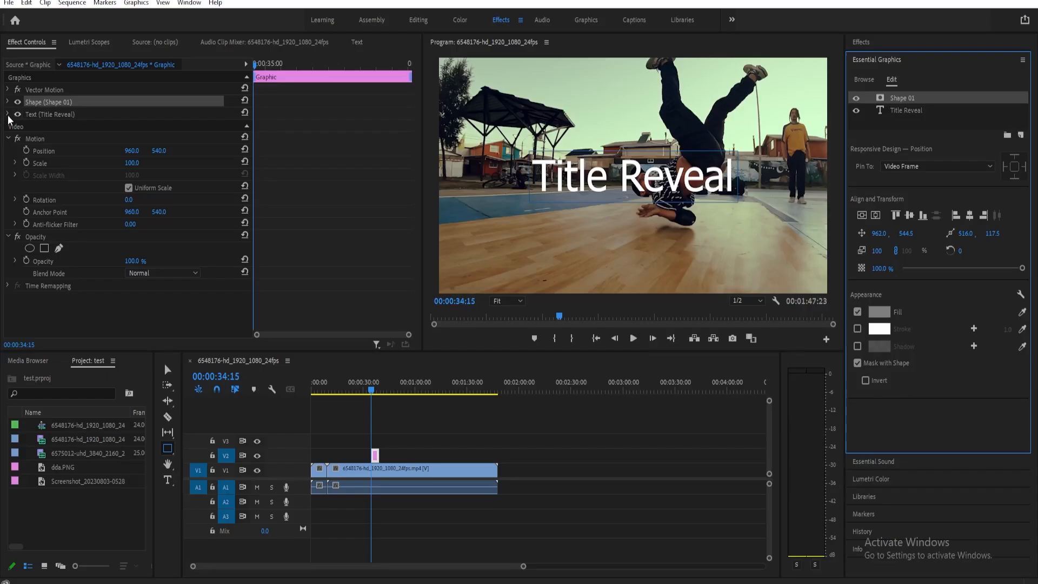
Expand the text layer's Transform and change its Position Y so the mask hides it.
click(8, 114)
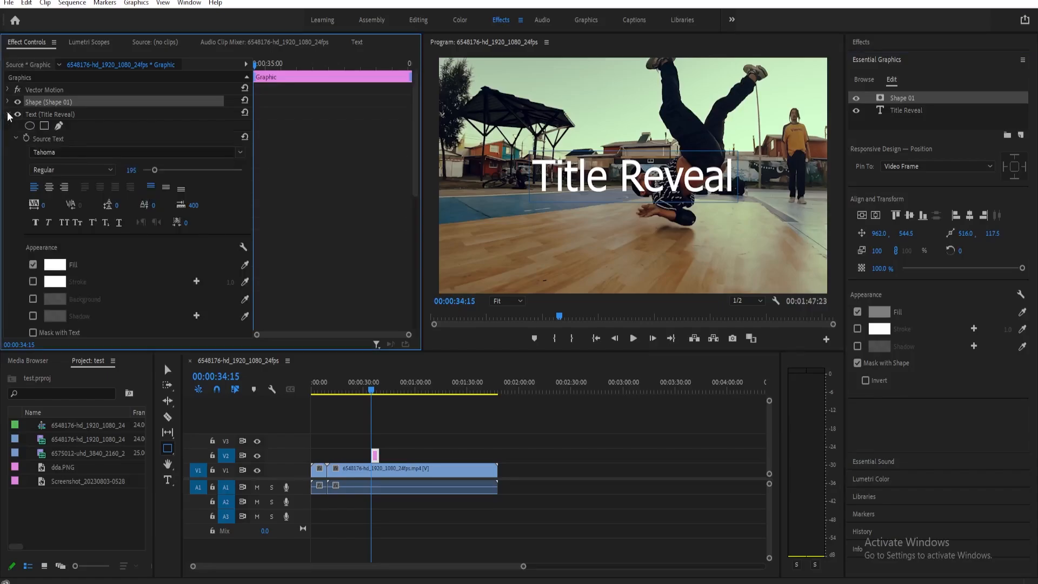
click(8, 90)
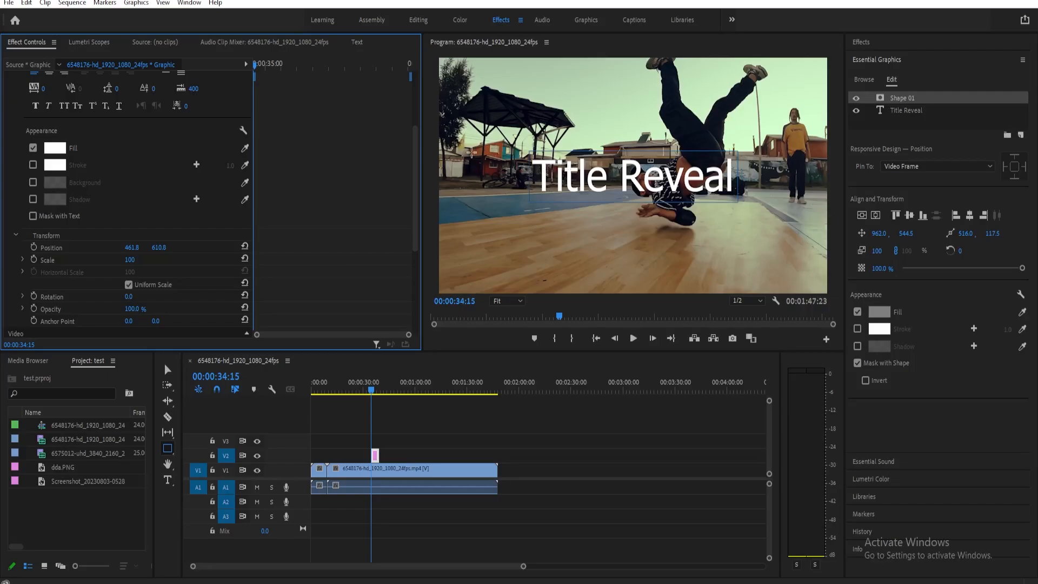
mouse_move(351, 167)
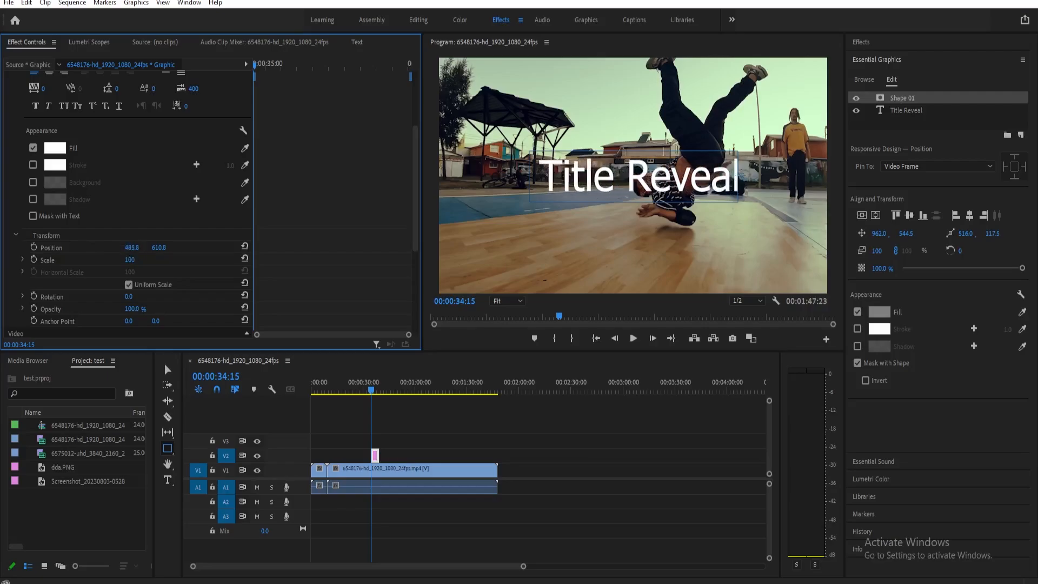
text(-718.2)
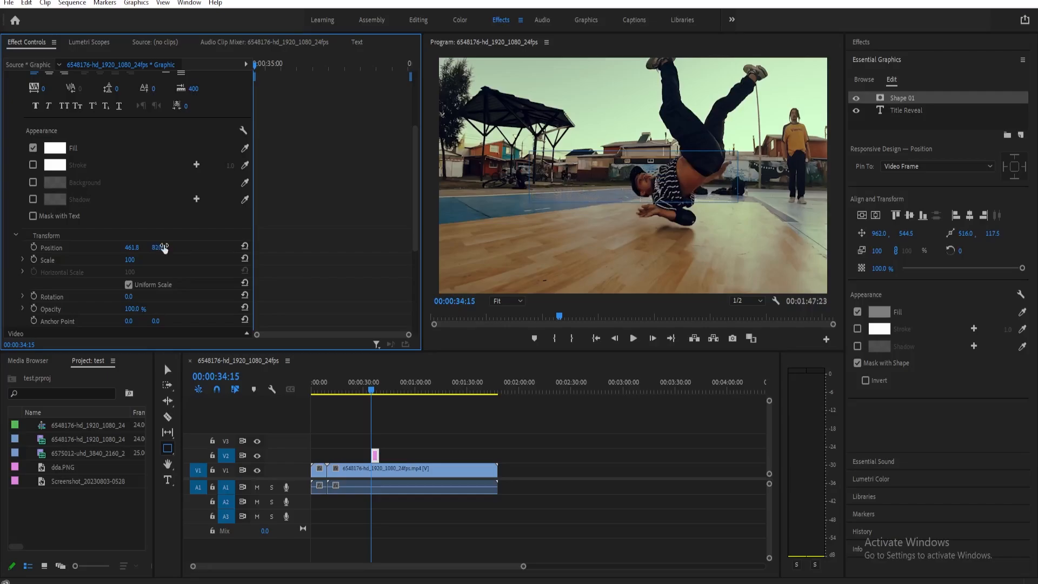
Adjust the hidden text's Position and enable its Position stopwatch for a first keyframe.
drag(159, 247, 173, 246)
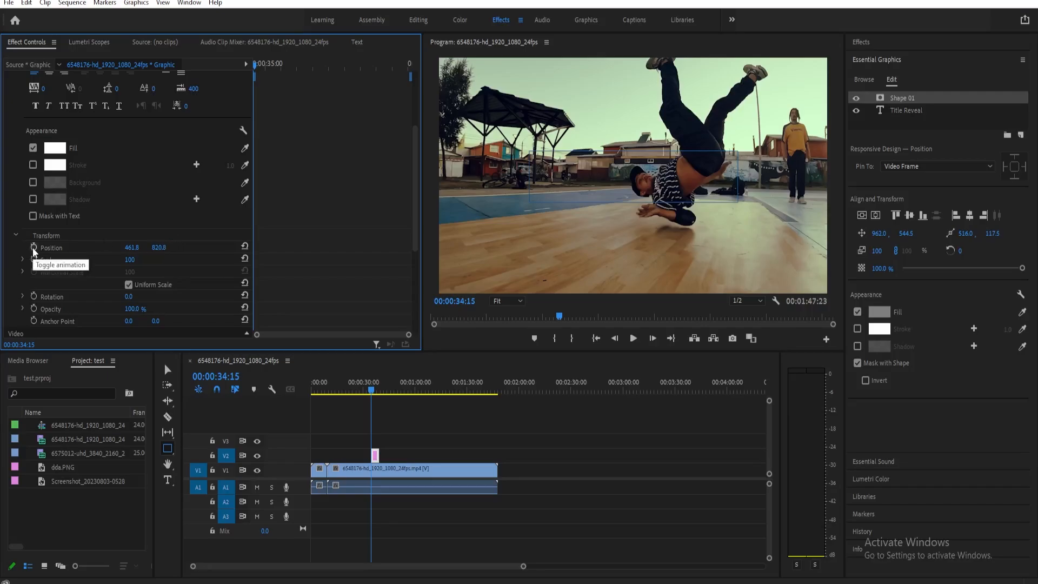
mouse_move(55, 262)
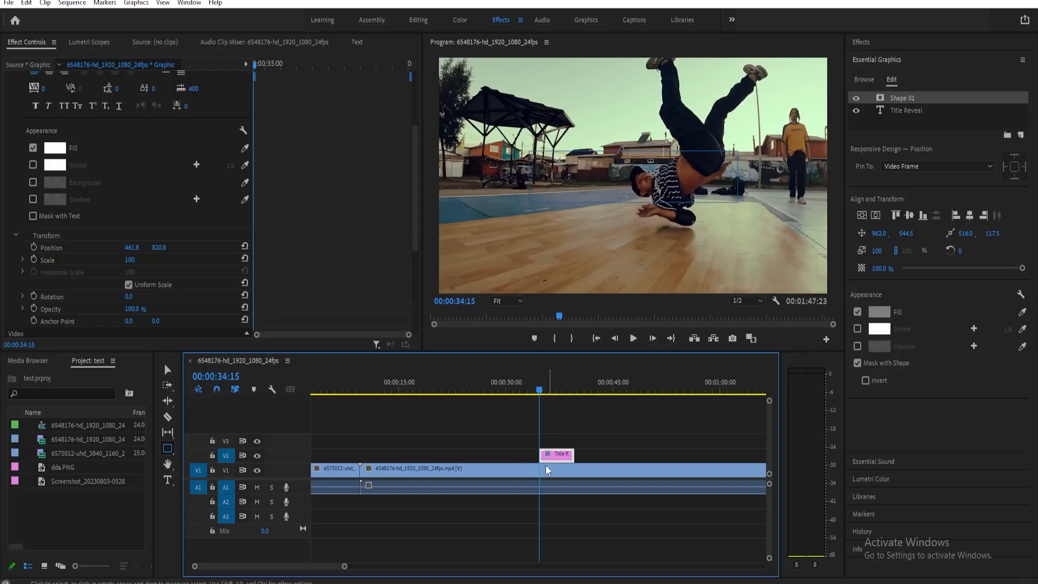
click(540, 390)
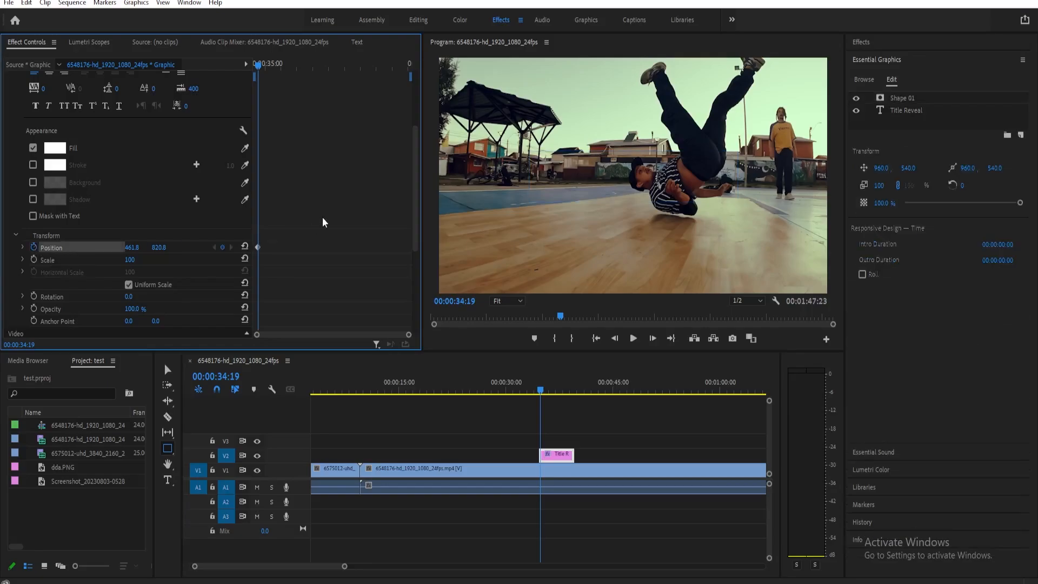
mouse_move(262, 263)
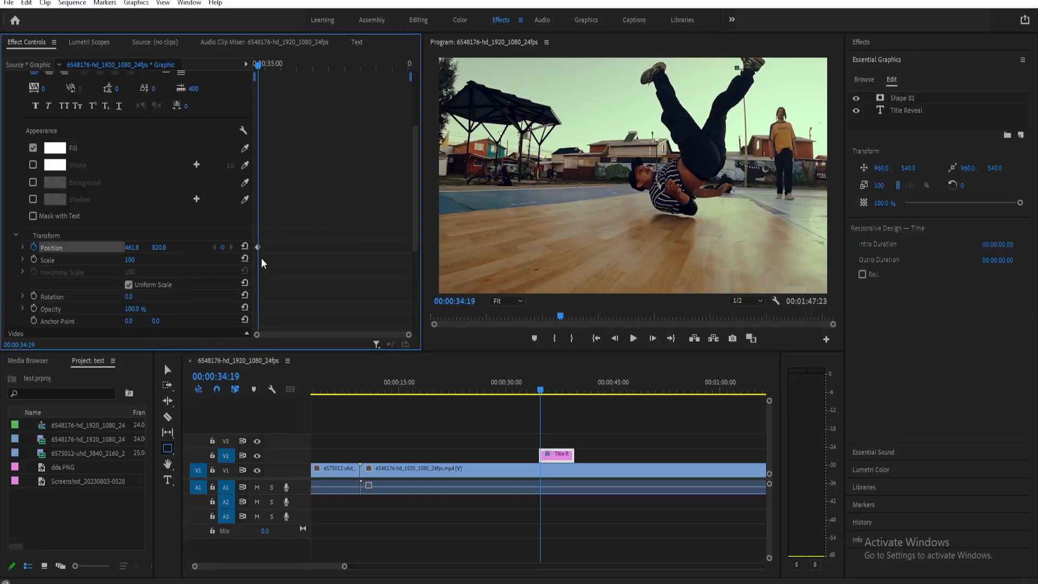
mouse_move(548, 364)
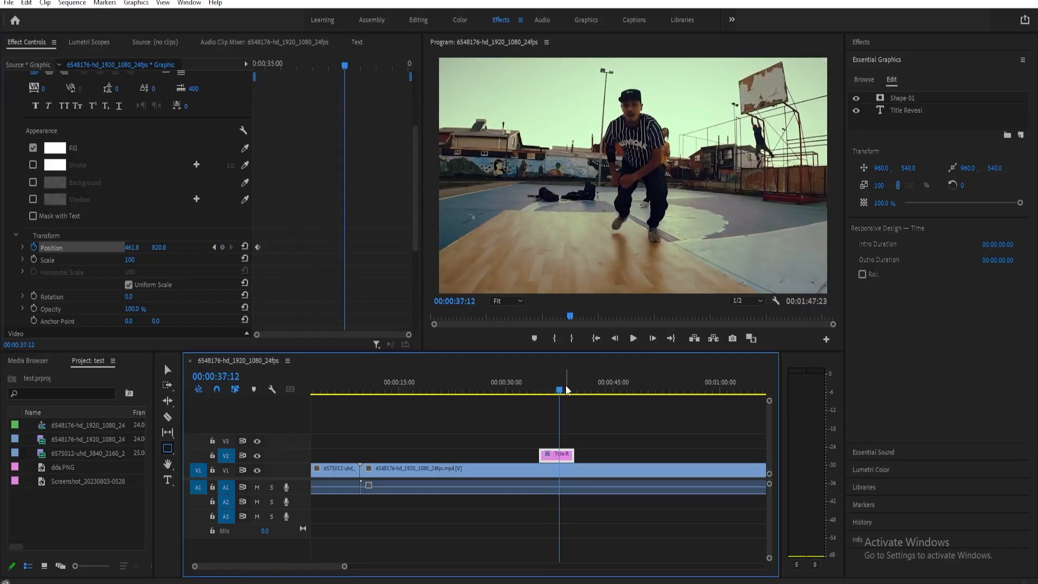
At a later playhead time, scrub Position Y to about 625.8 so the text slides into view.
click(563, 391)
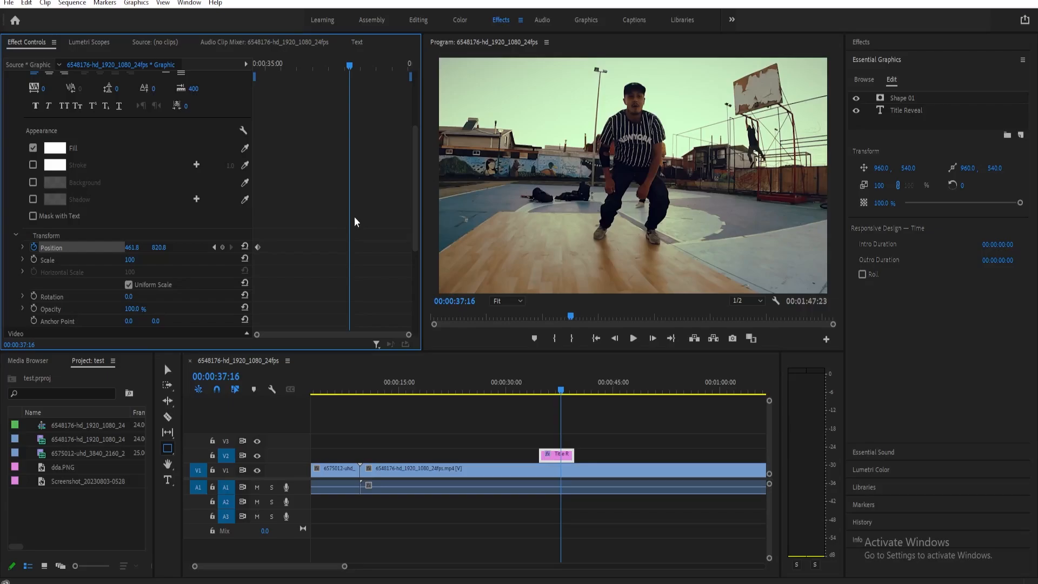
mouse_move(349, 216)
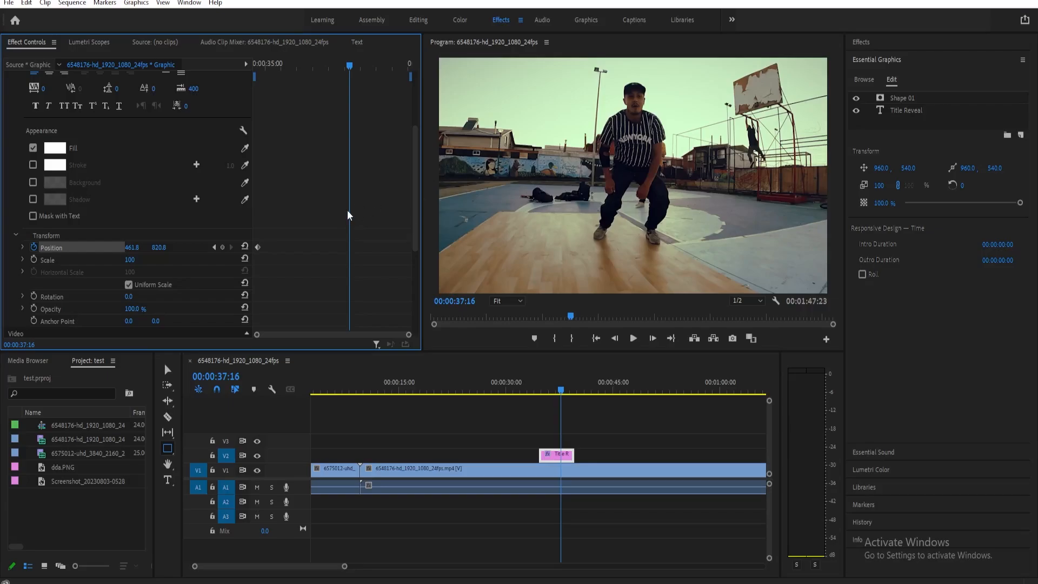
click(159, 247)
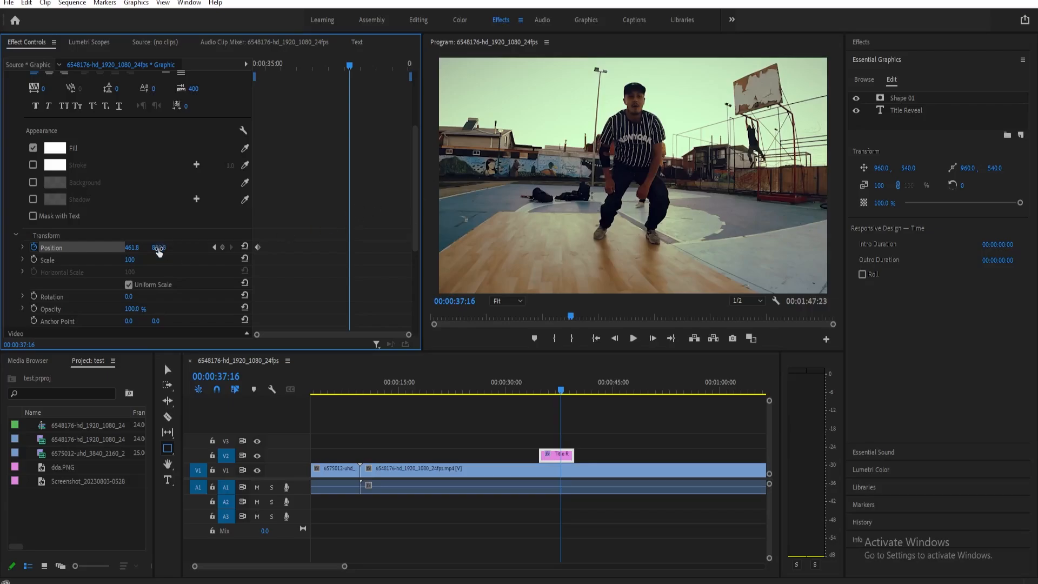
drag(157, 247, 158, 246)
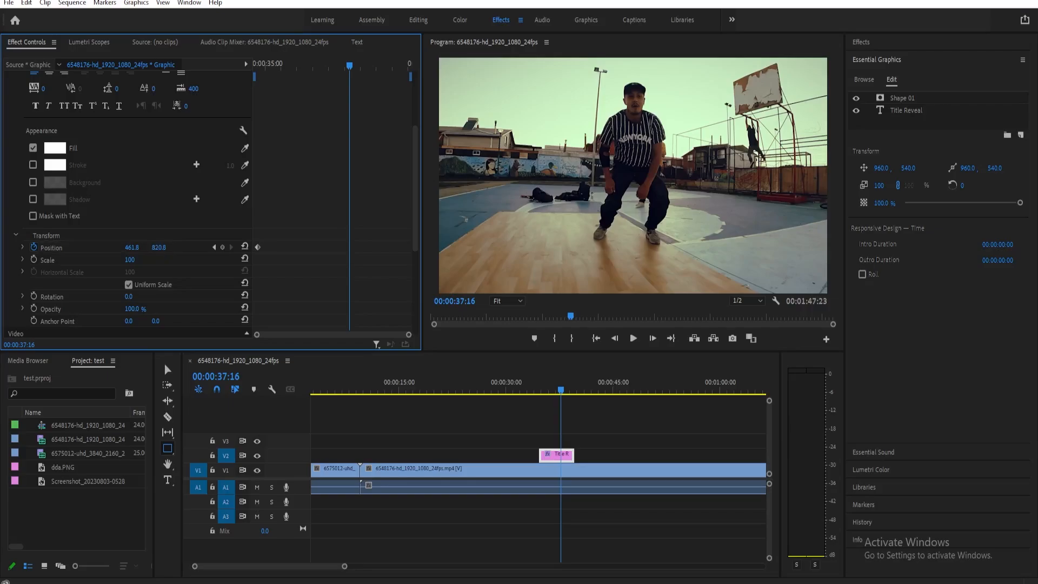
click(158, 246)
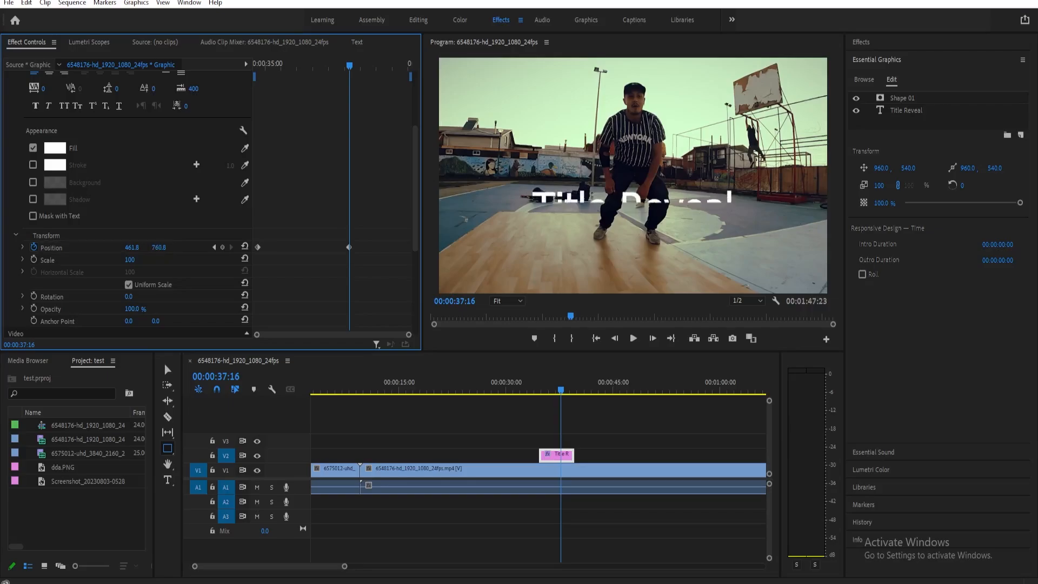
drag(158, 247, 158, 246)
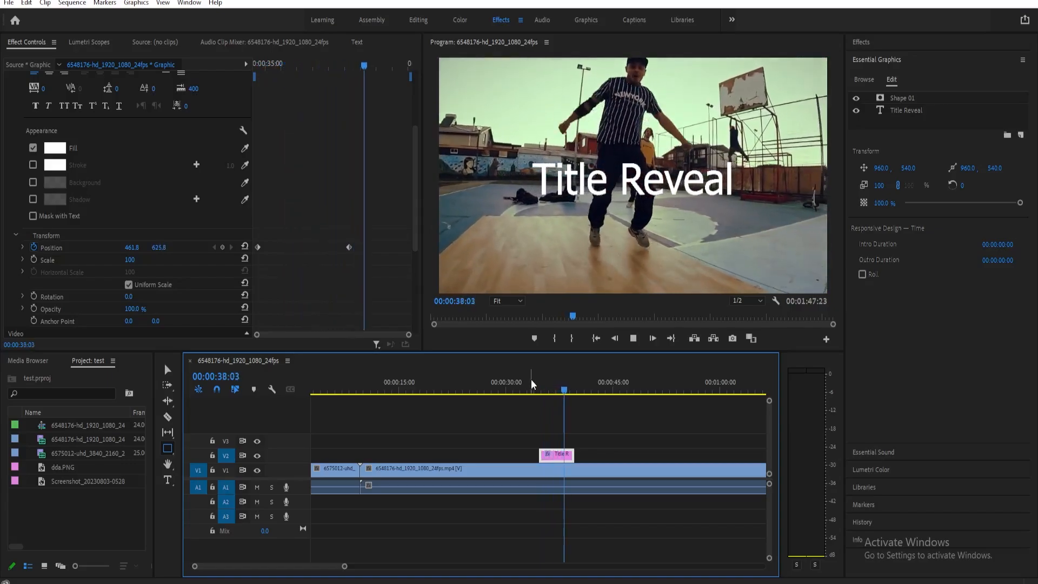
click(633, 337)
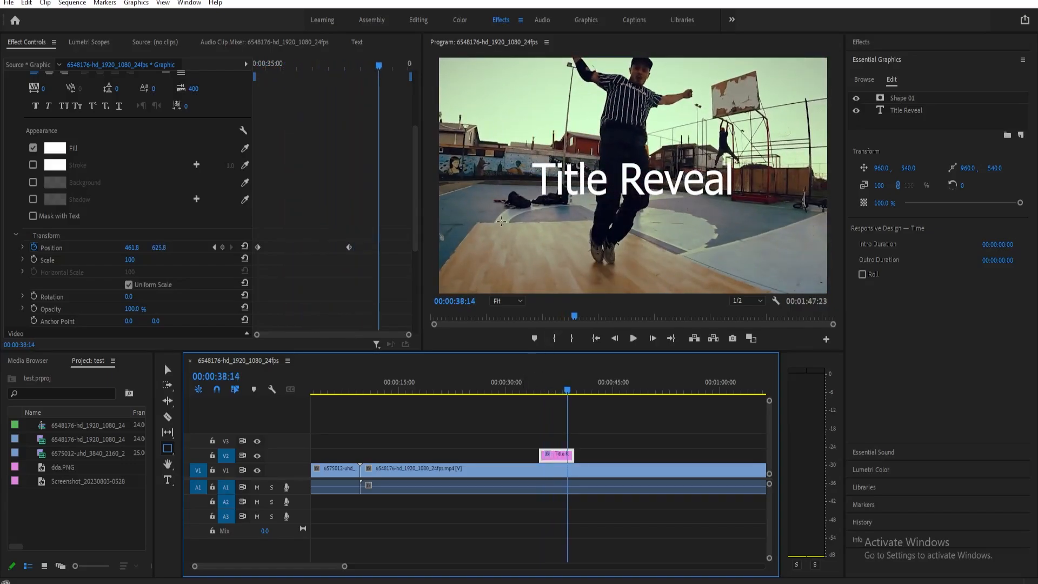
mouse_move(313, 265)
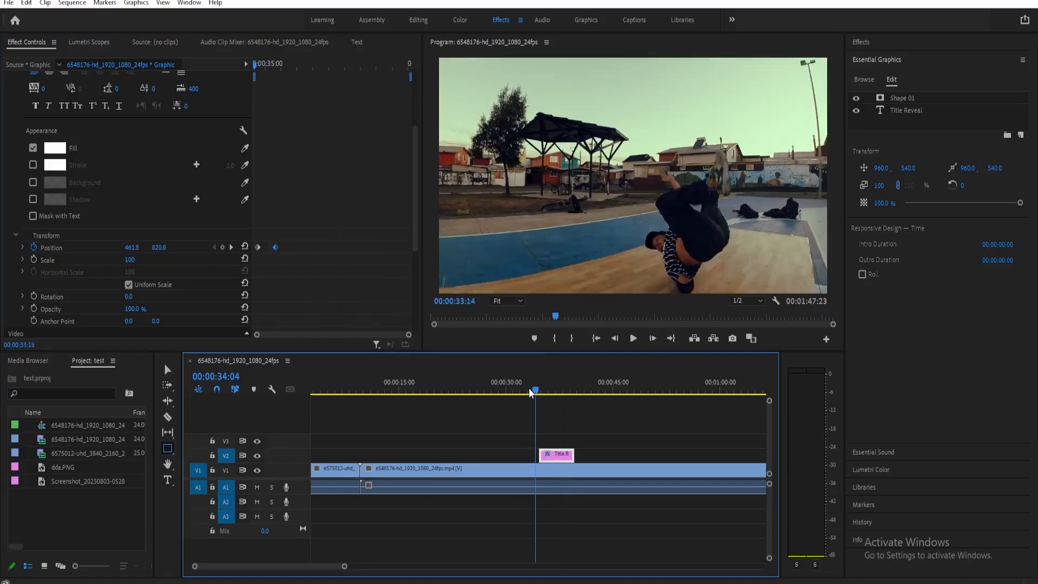
click(632, 338)
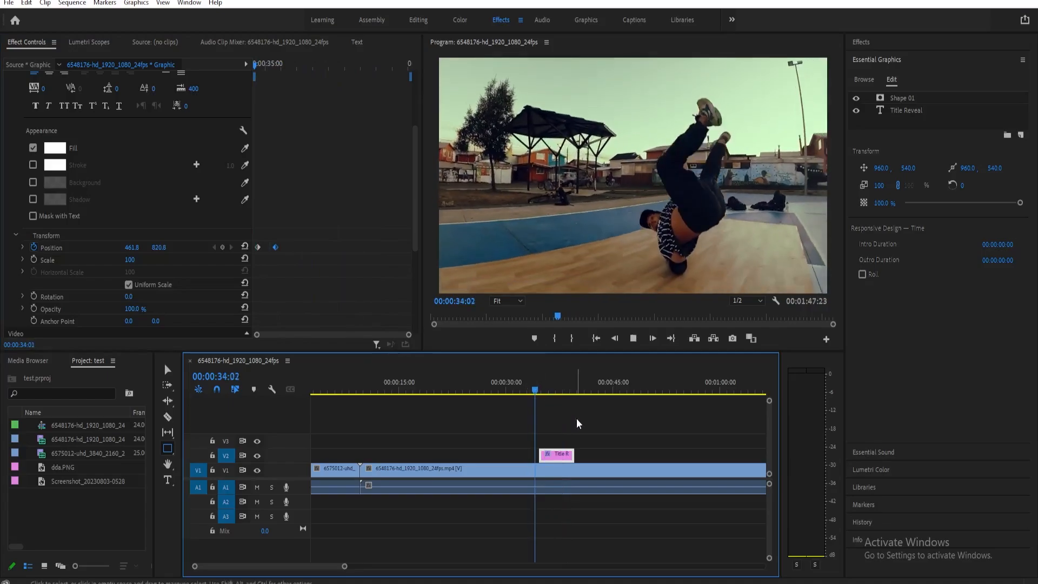